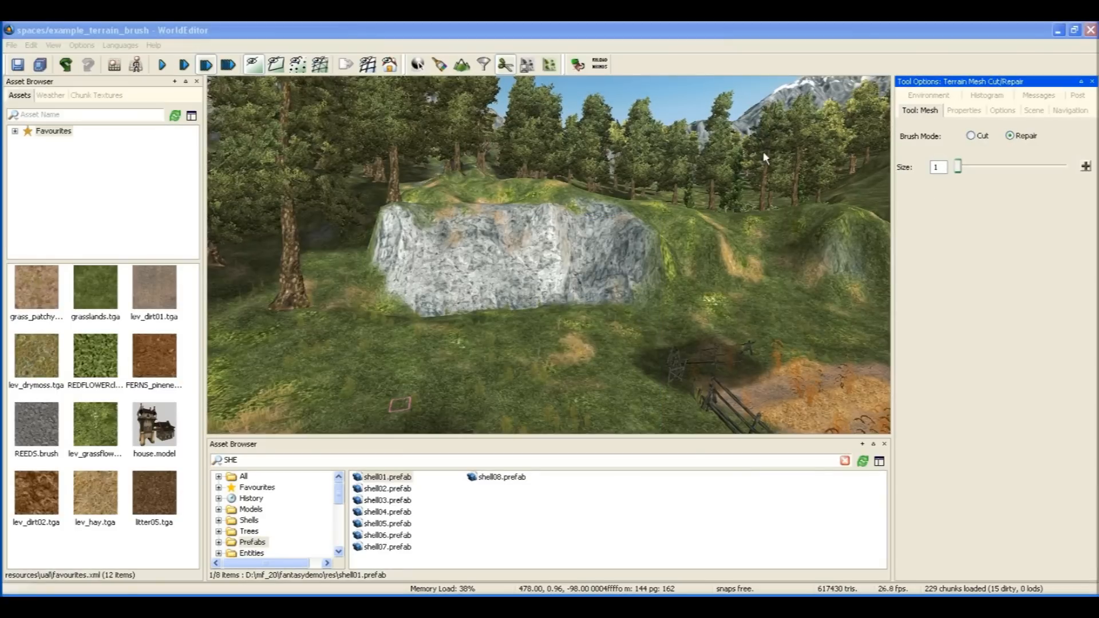
Set the terrain brush to Cut and punch an arched opening through the rock
left_click(971, 135)
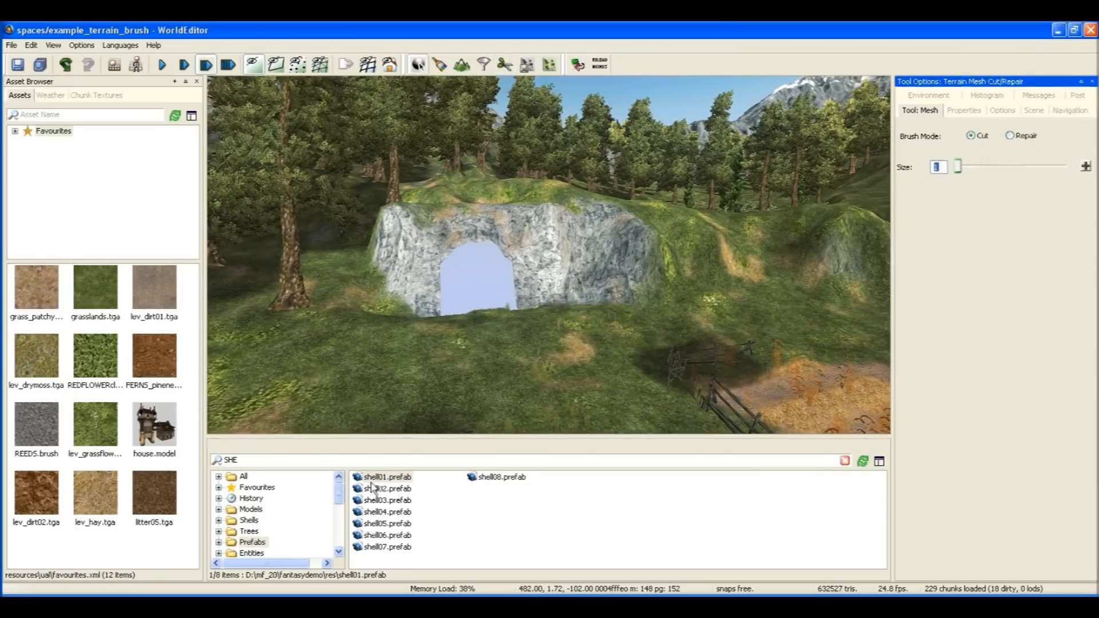
Enter Object mode and place shell01.prefab beneath the cave entrance
left_click(440, 64)
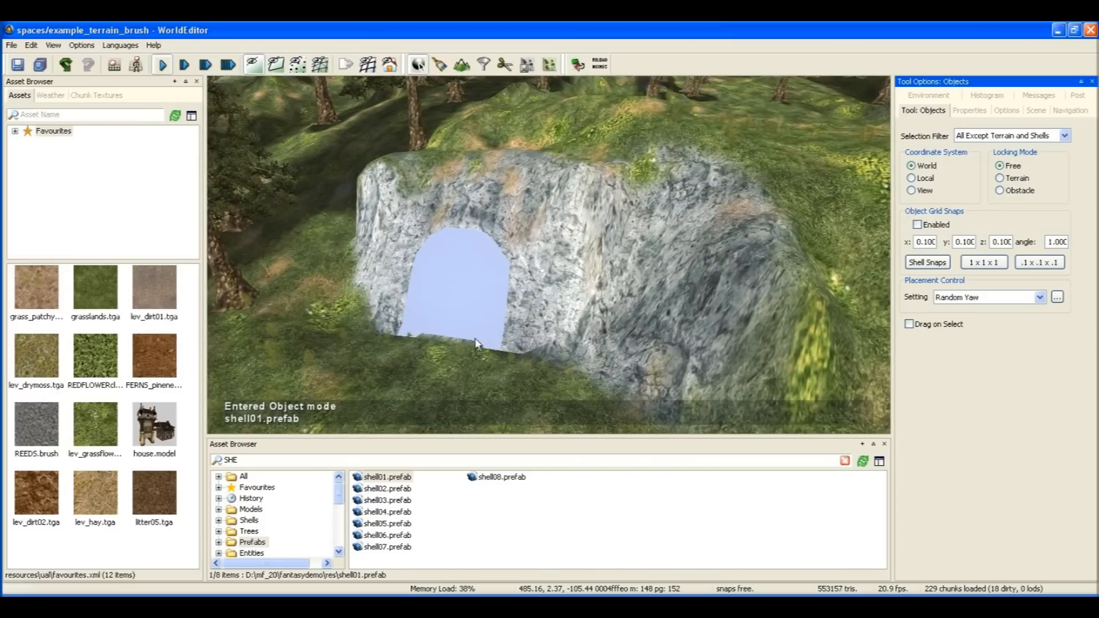
left_click(477, 343)
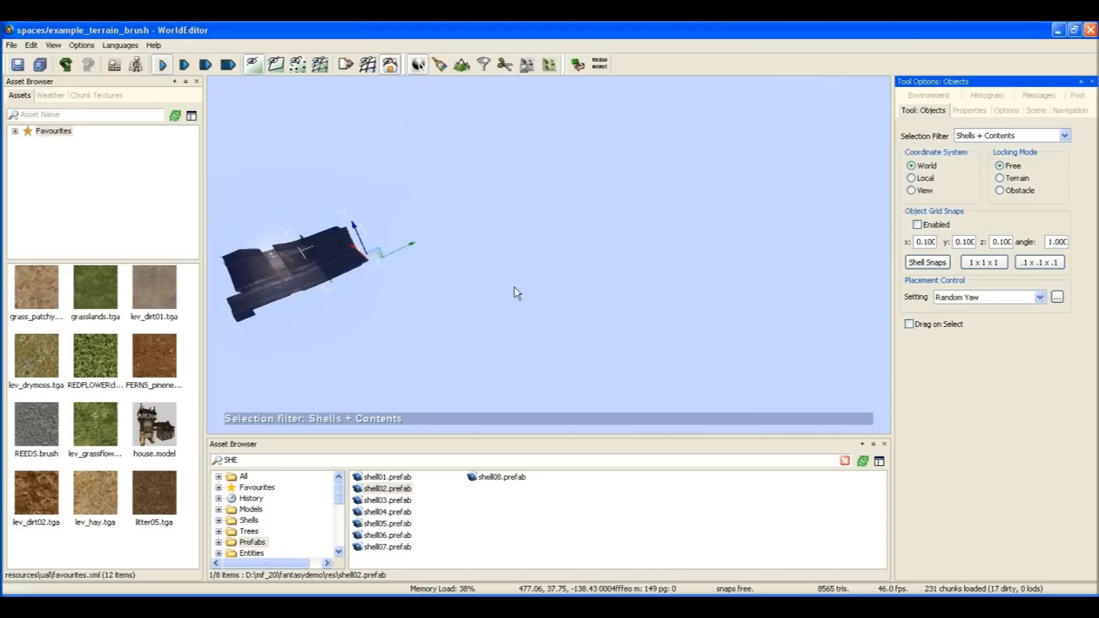
Add shell04.prefab, a tunnel junction with a vertical shaft, beside the first piece
left_click(386, 500)
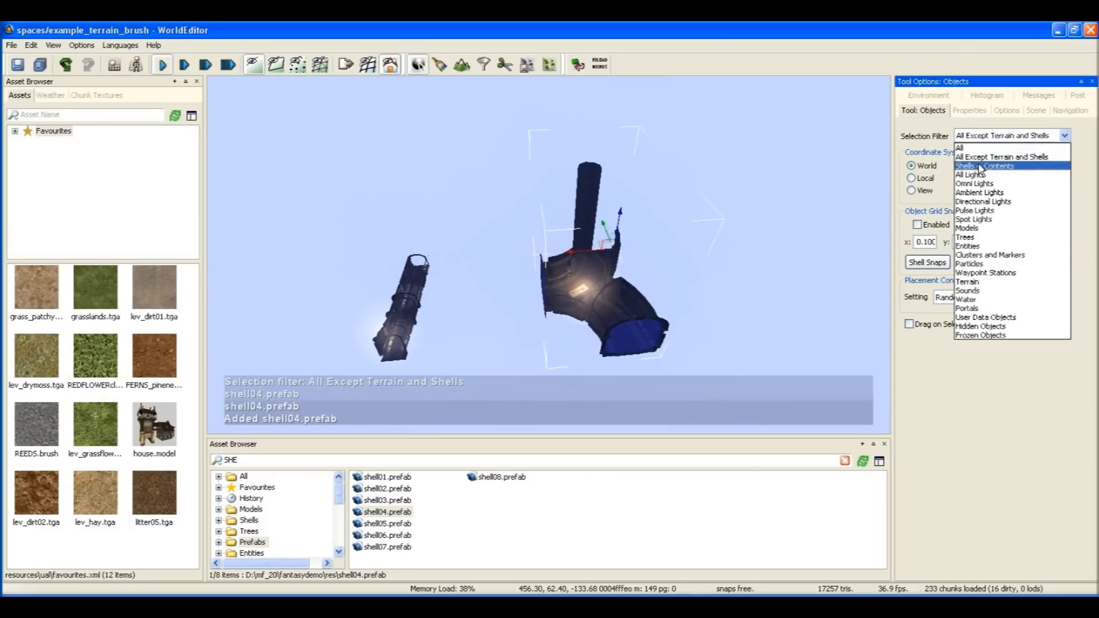
Set the Selection Filter to Shells + Contents while joining pieces up to shell07 into a cross
left_click(984, 166)
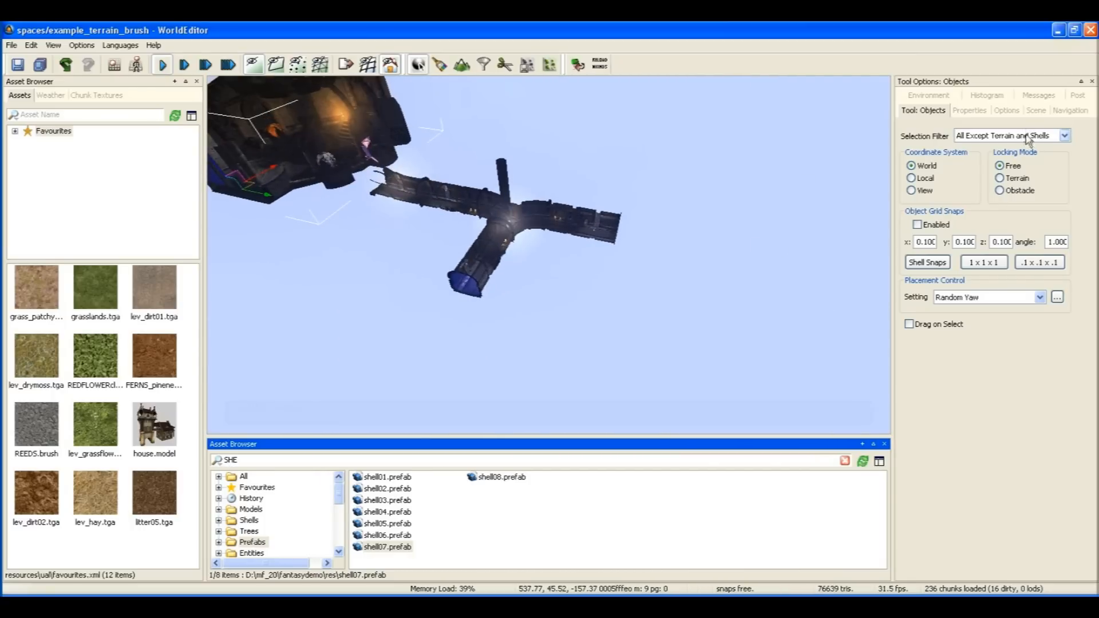
left_click(1010, 135)
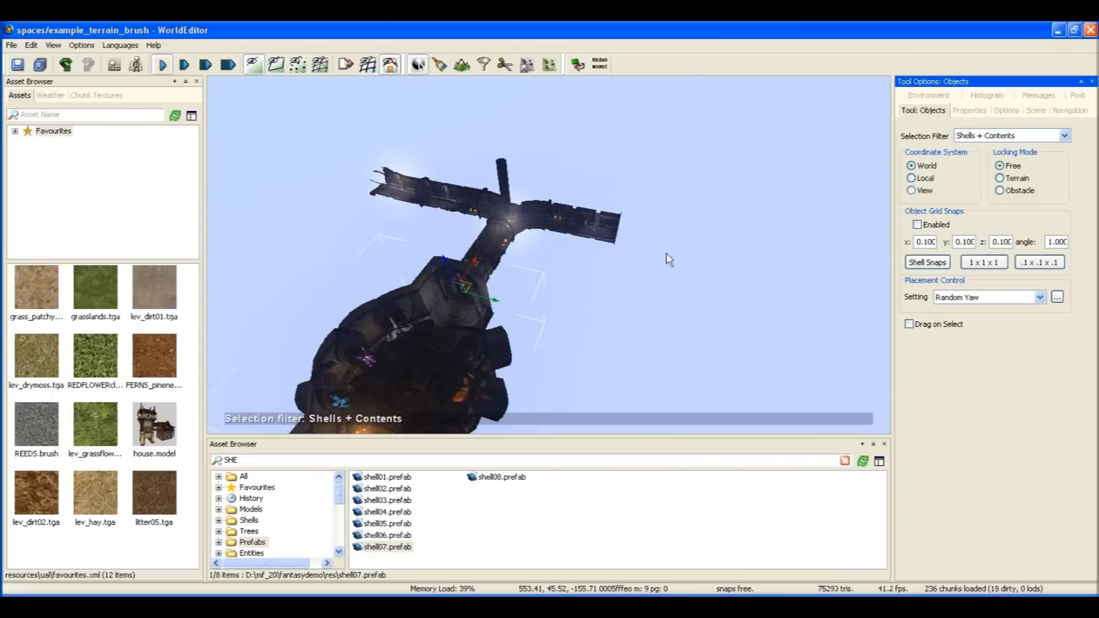